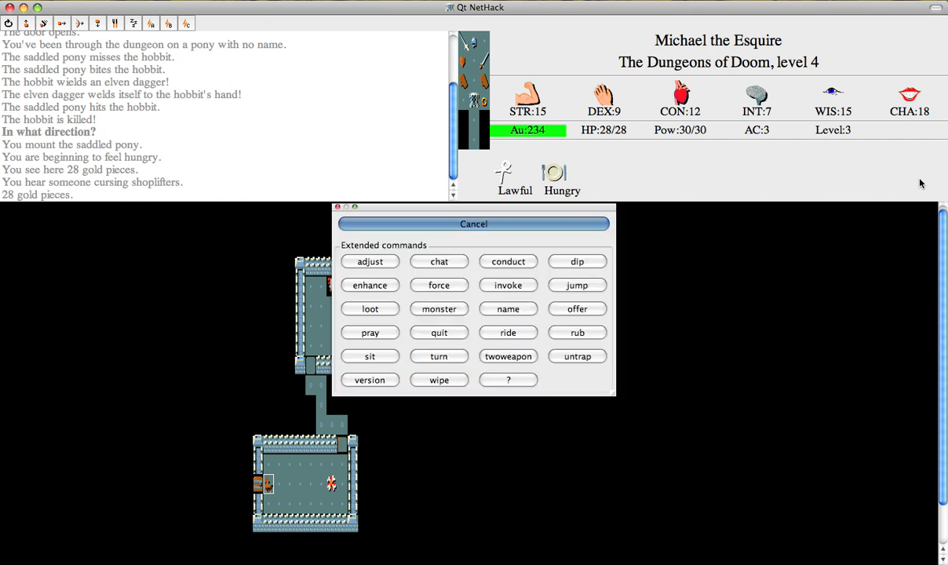
Choose the chat command to talk to the saddled pony in the new room.
click(439, 260)
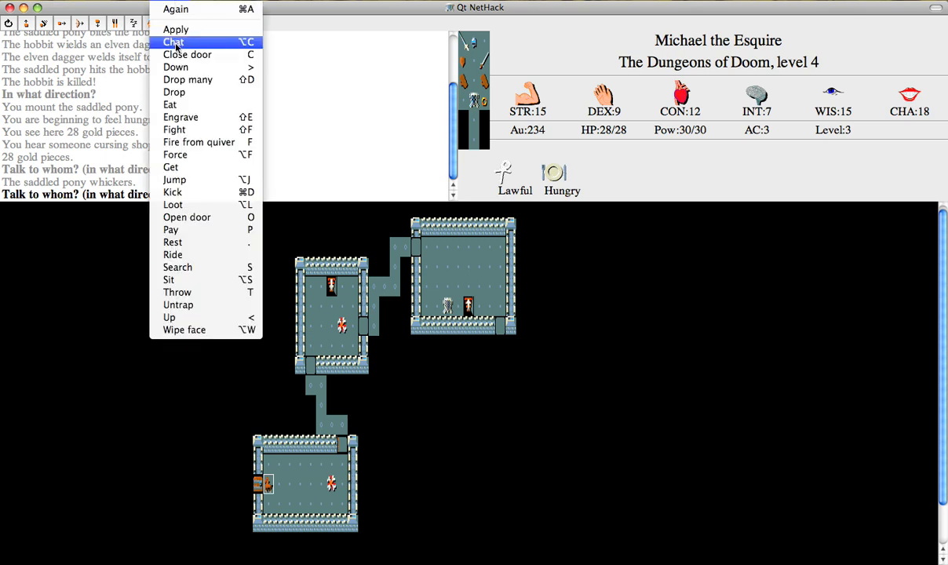
mouse_move(176, 66)
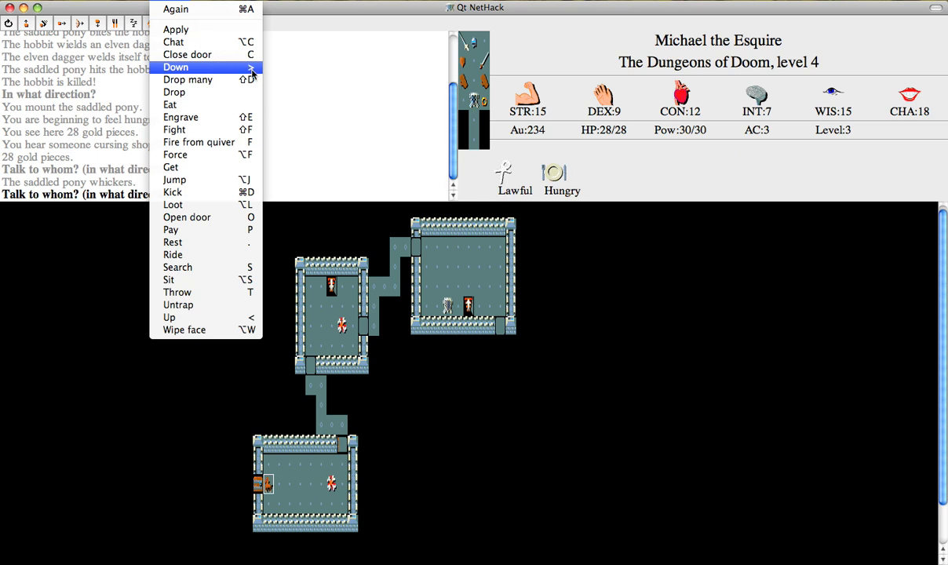
mouse_move(257, 74)
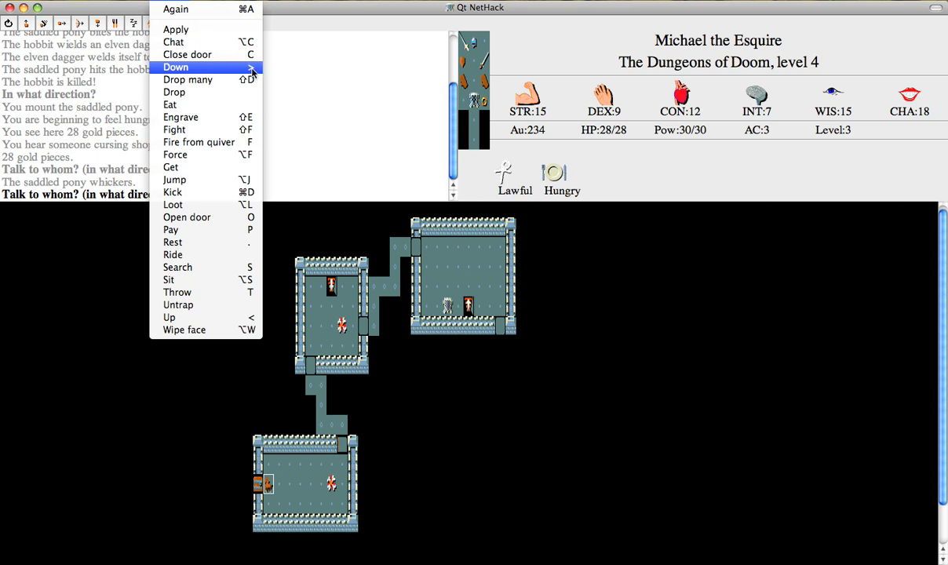
mouse_move(254, 71)
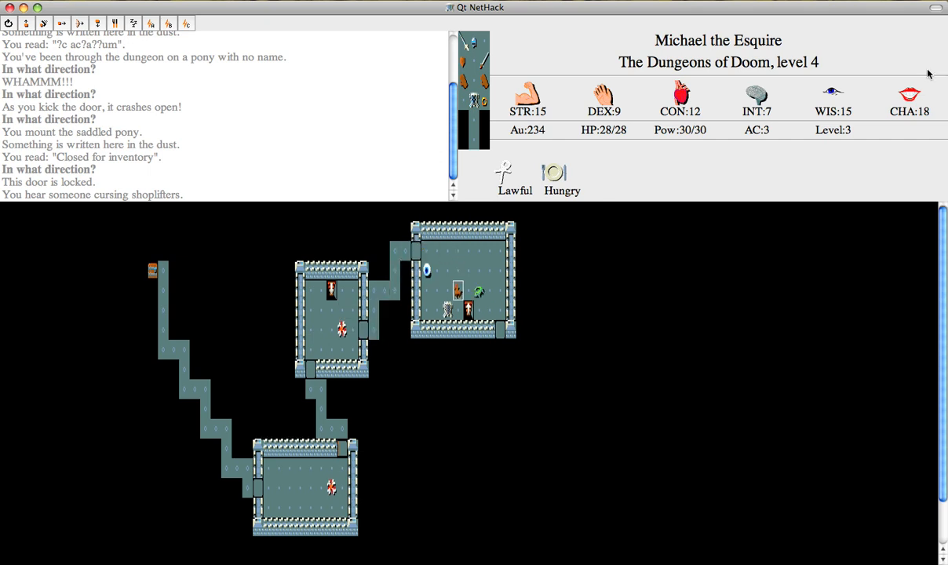
Strike the iguana and floating eye with the lance until the eye dies.
key(a)
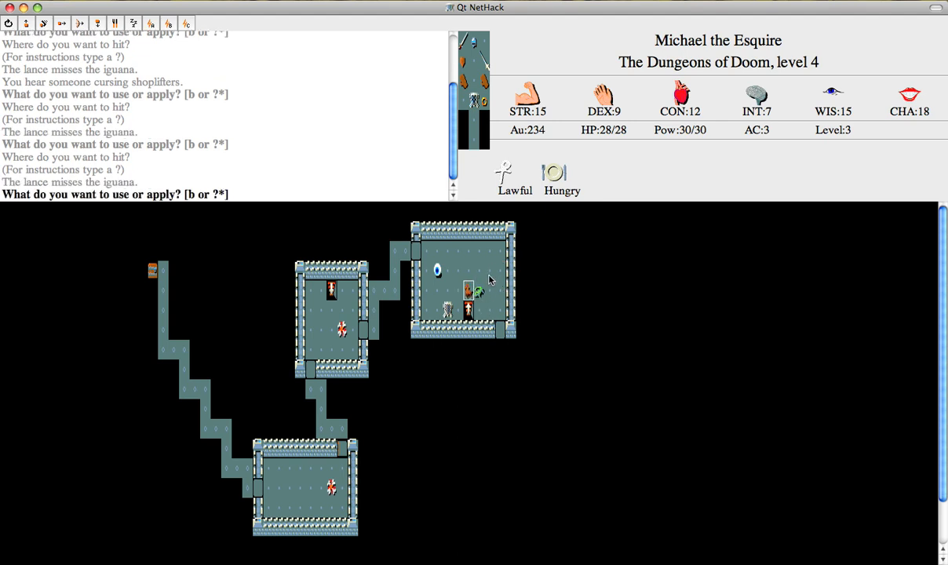
key(Escape)
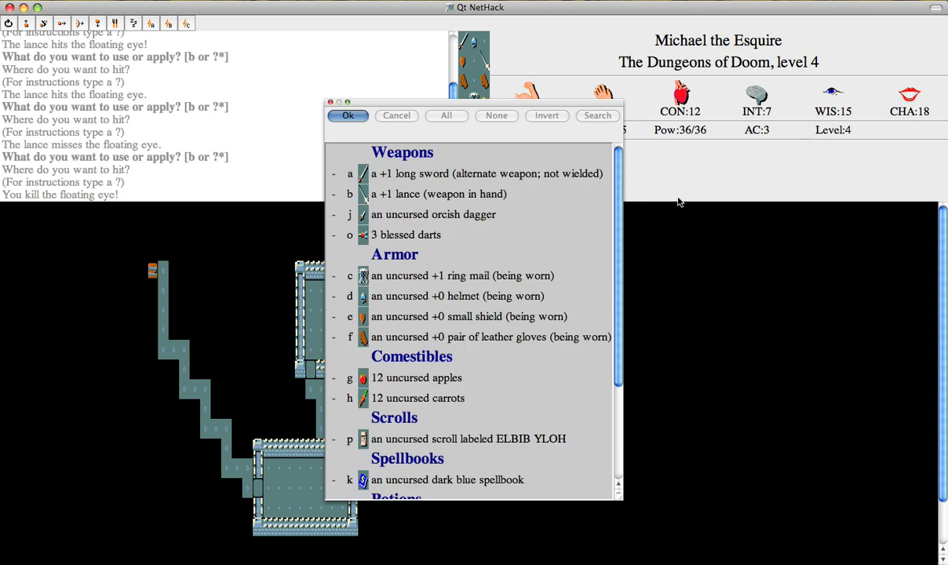
Dismiss the inventory list before eating the floating eye corpse.
click(348, 116)
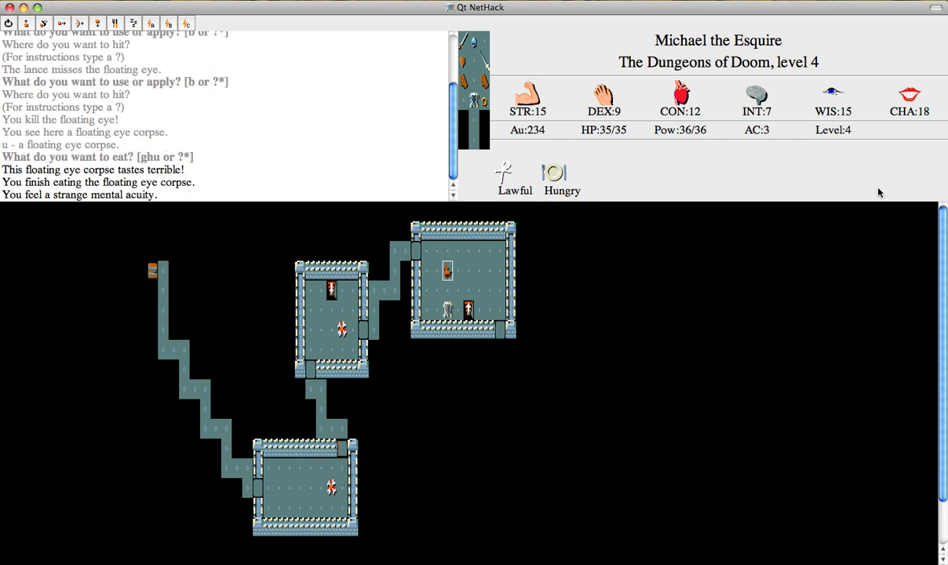
mouse_move(38, 196)
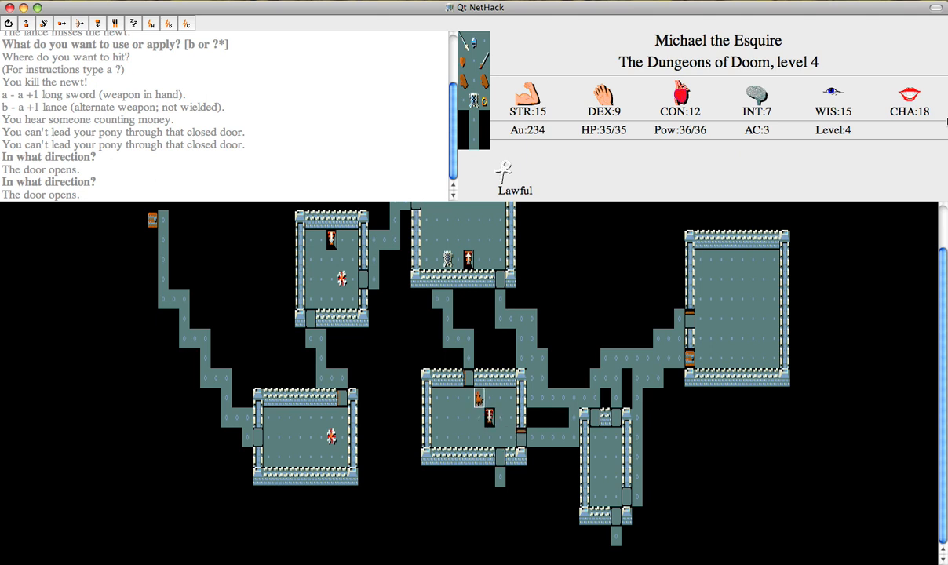
Pick up the DAIYEN FOOELS scroll, review the inventory, and take the downstairs to level 5.
key(>)
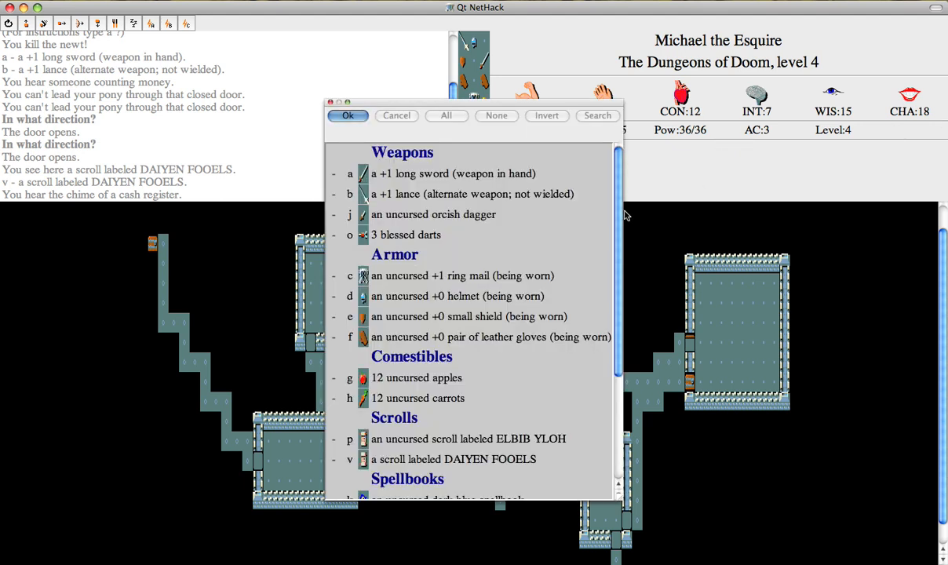
scroll(down, 3)
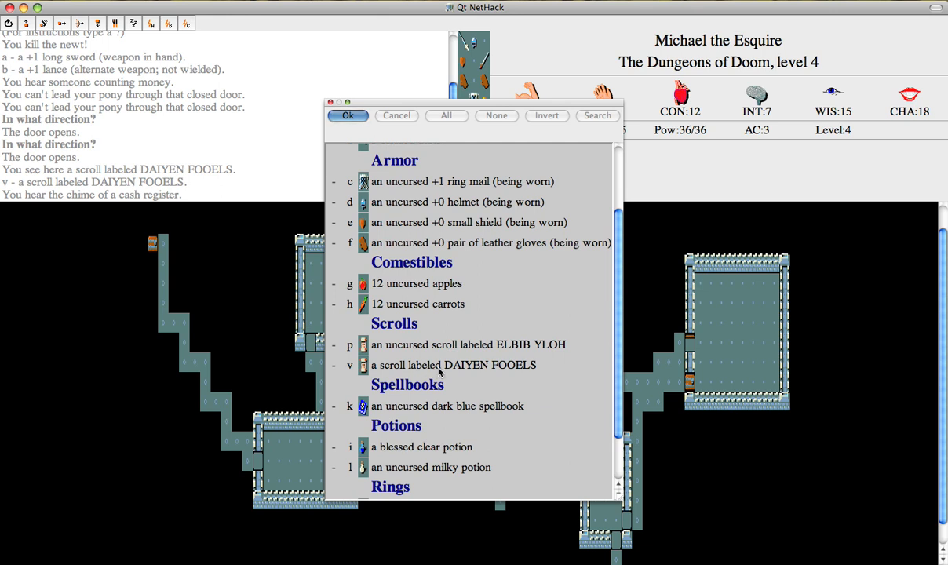
click(348, 116)
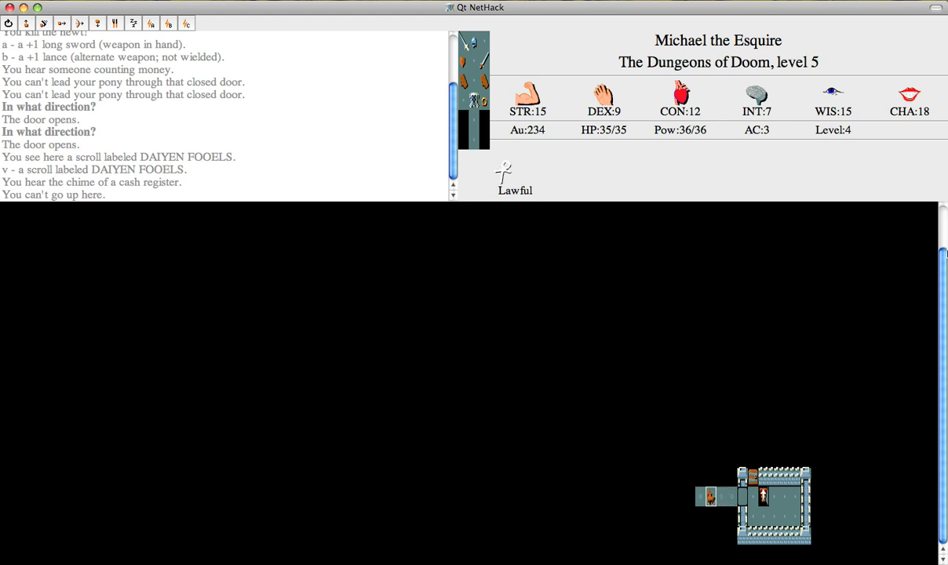
Walk west toward the JUYED AWK YACC scroll and the locked door.
key(h)
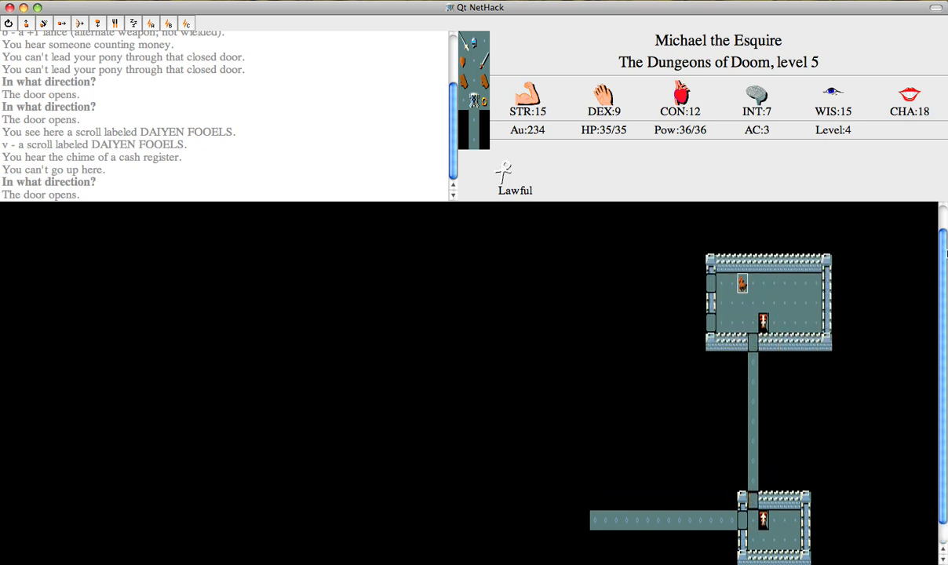
key(h)
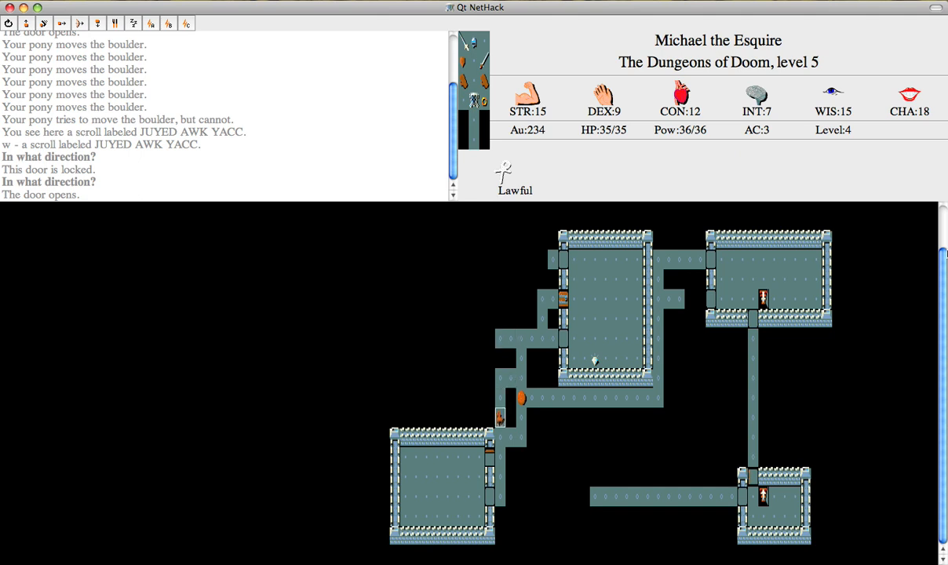
mouse_move(374, 316)
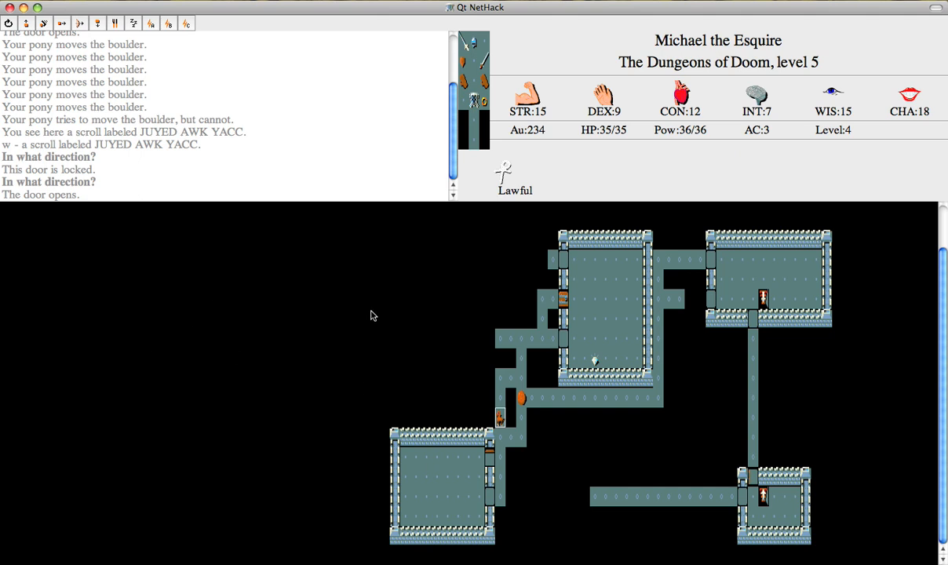
mouse_move(245, 369)
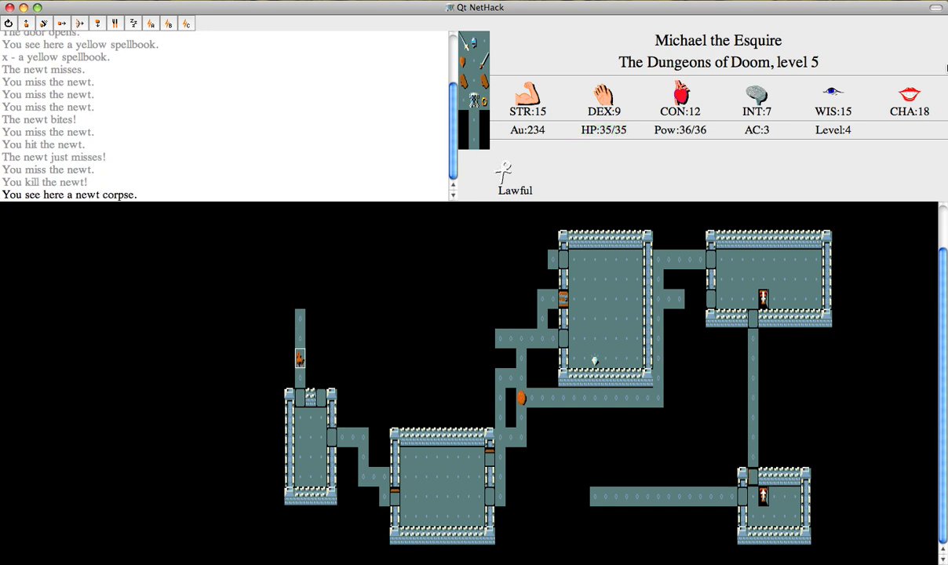
Eat the newt corpse lying on the floor.
key(e)
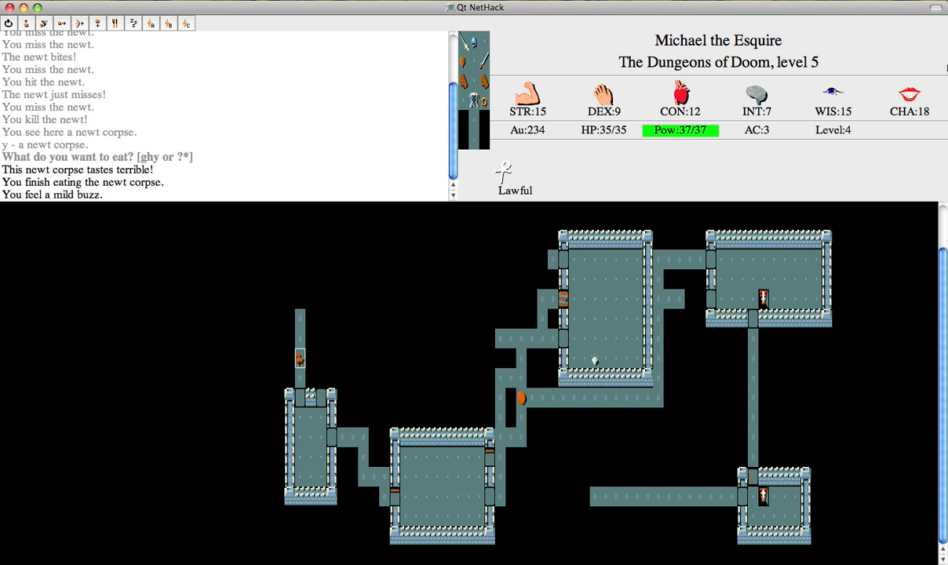
mouse_move(768, 110)
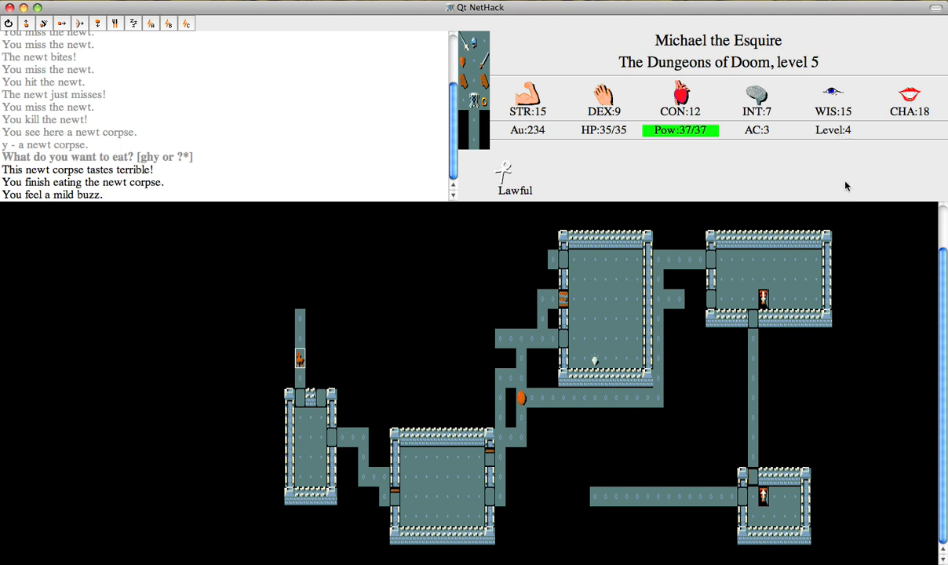
mouse_move(852, 198)
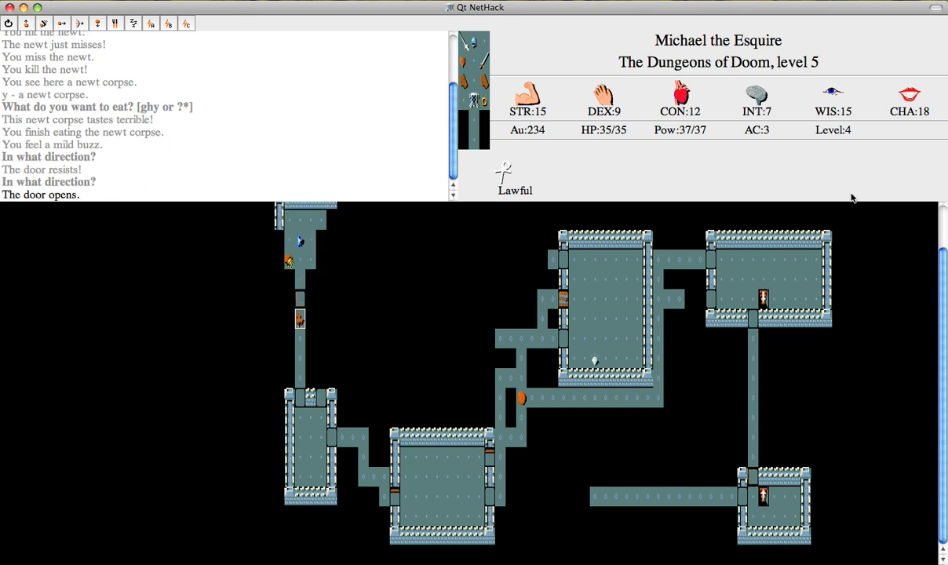
mouse_move(830, 131)
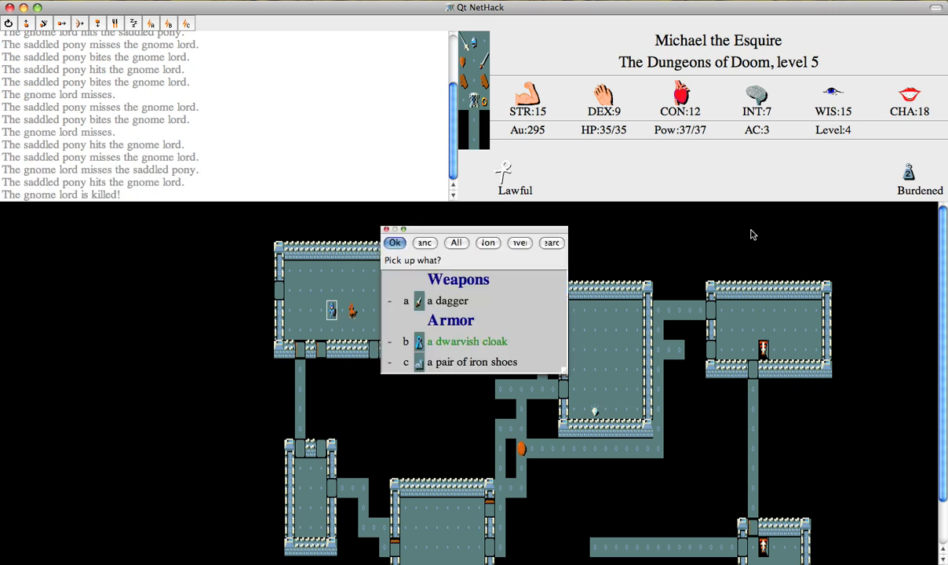
Mark the pair of iron shoes in the Pick up menu and confirm taking the armor.
click(471, 361)
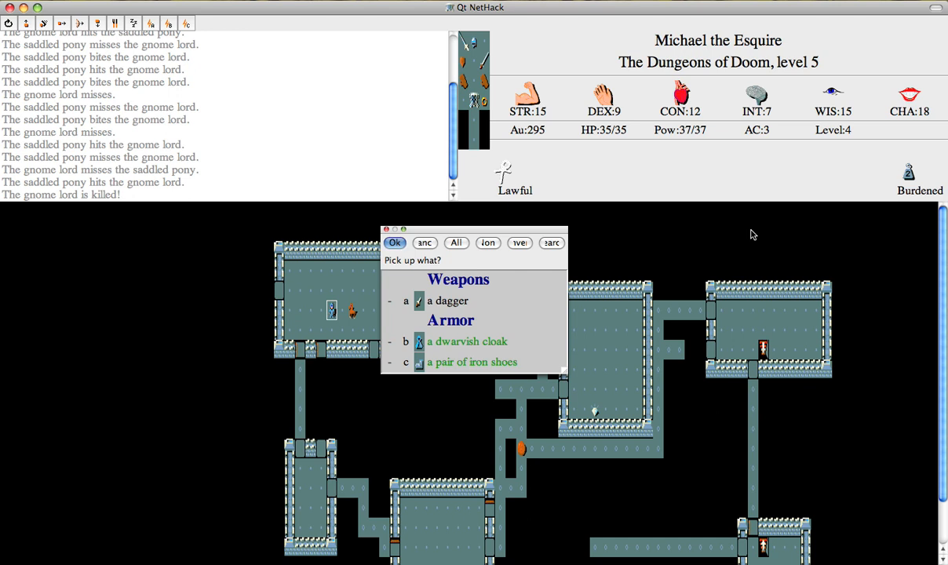
click(396, 242)
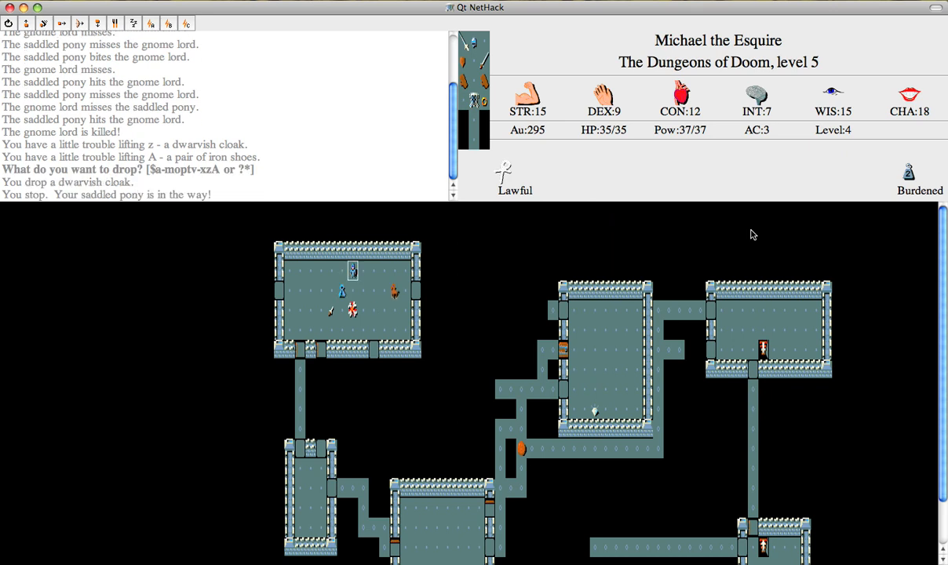
Drop the pair of iron shoes to lighten the load before wearing the cloak.
key(A)
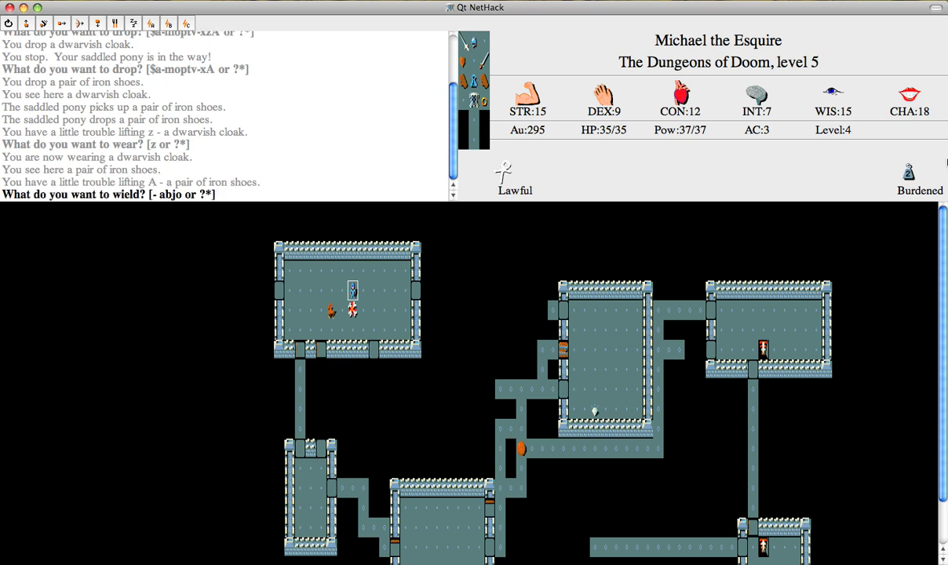
key(Escape)
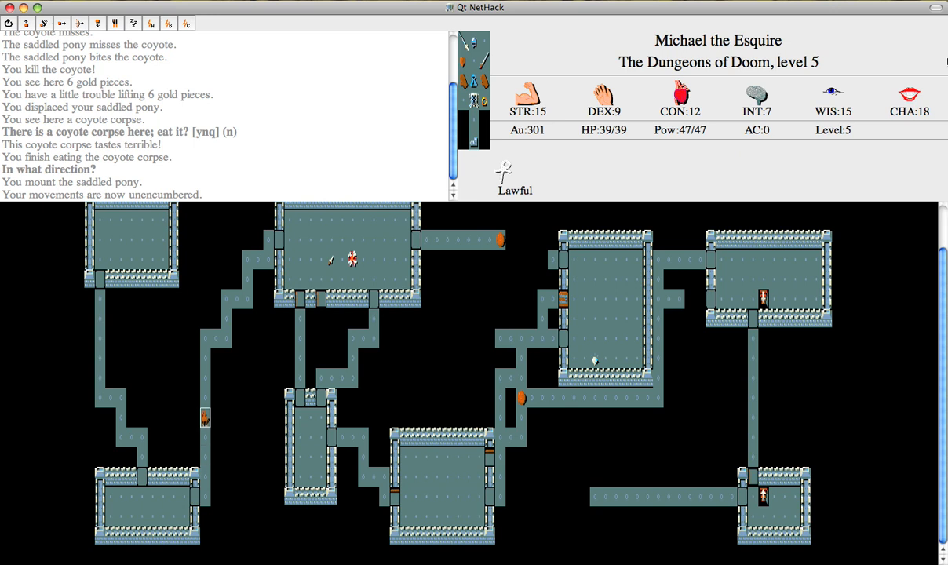
List the full inventory showing the +1 iron shoes and dwarvish cloak worn.
key(i)
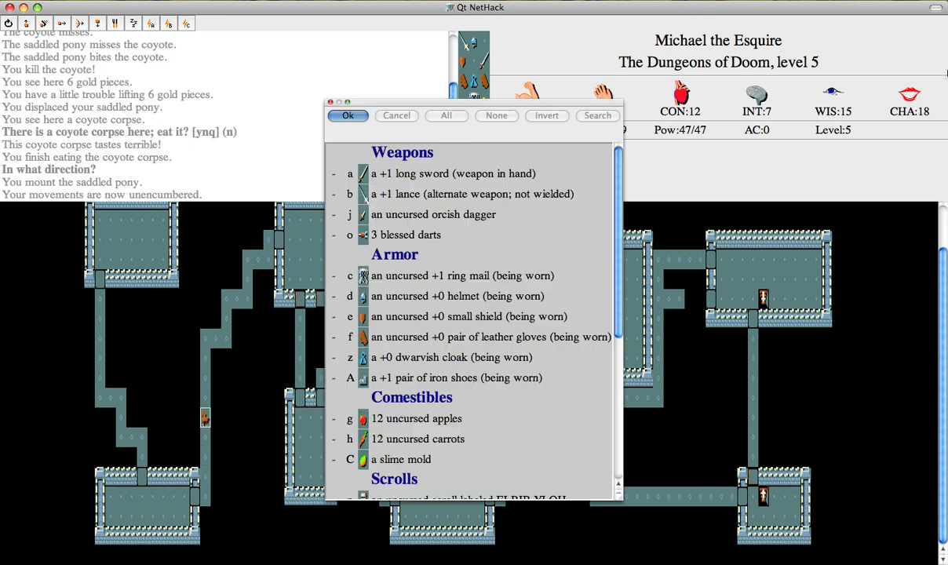